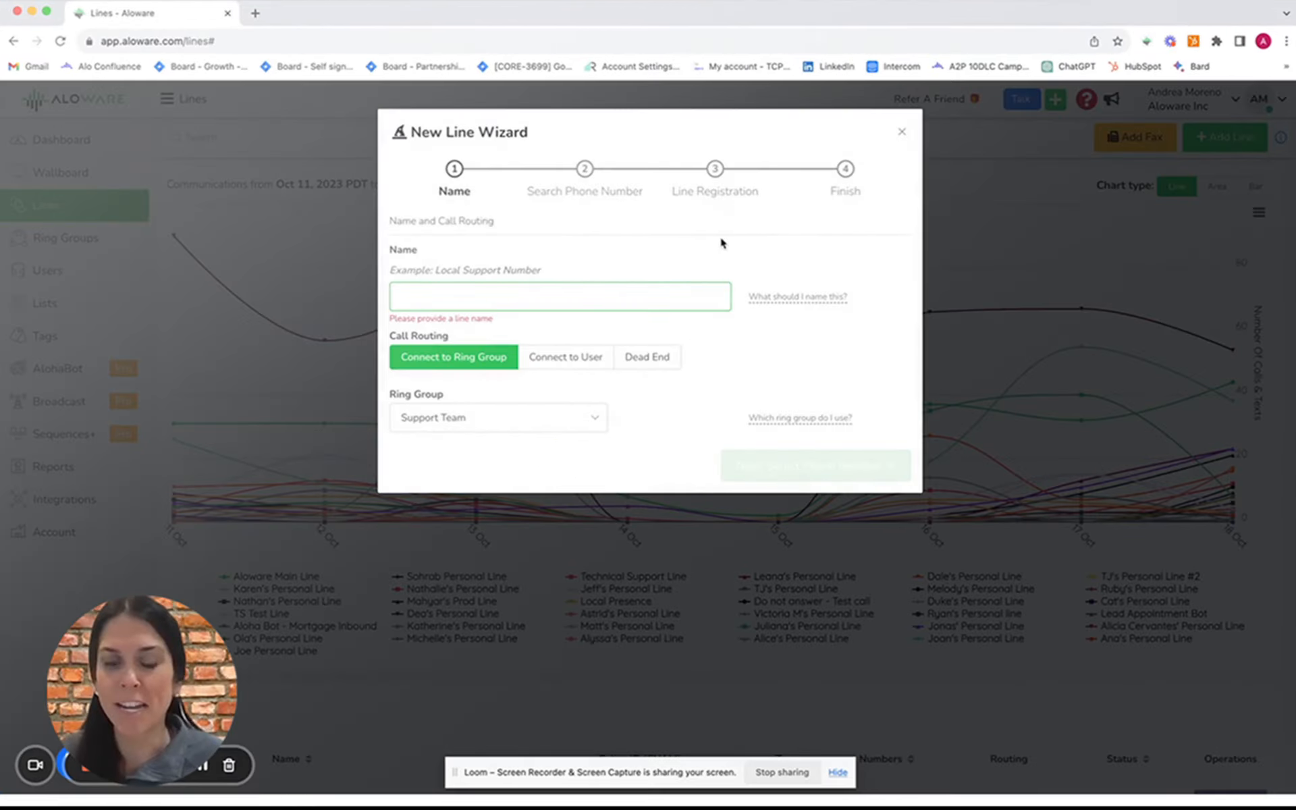
# Step: Name the new line 'Test', advance to number search, and keep matching numbers by area code
pyautogui.write('Test')
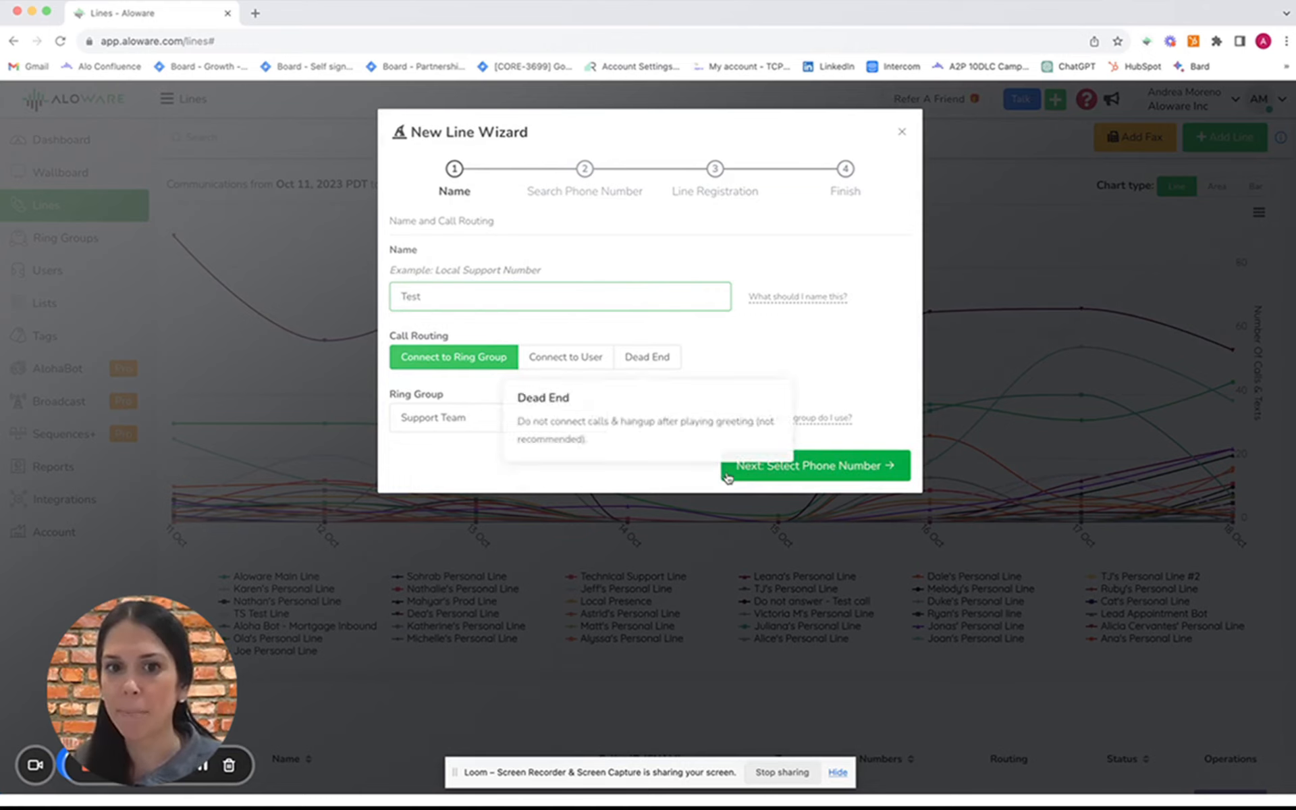
pyautogui.click(813, 464)
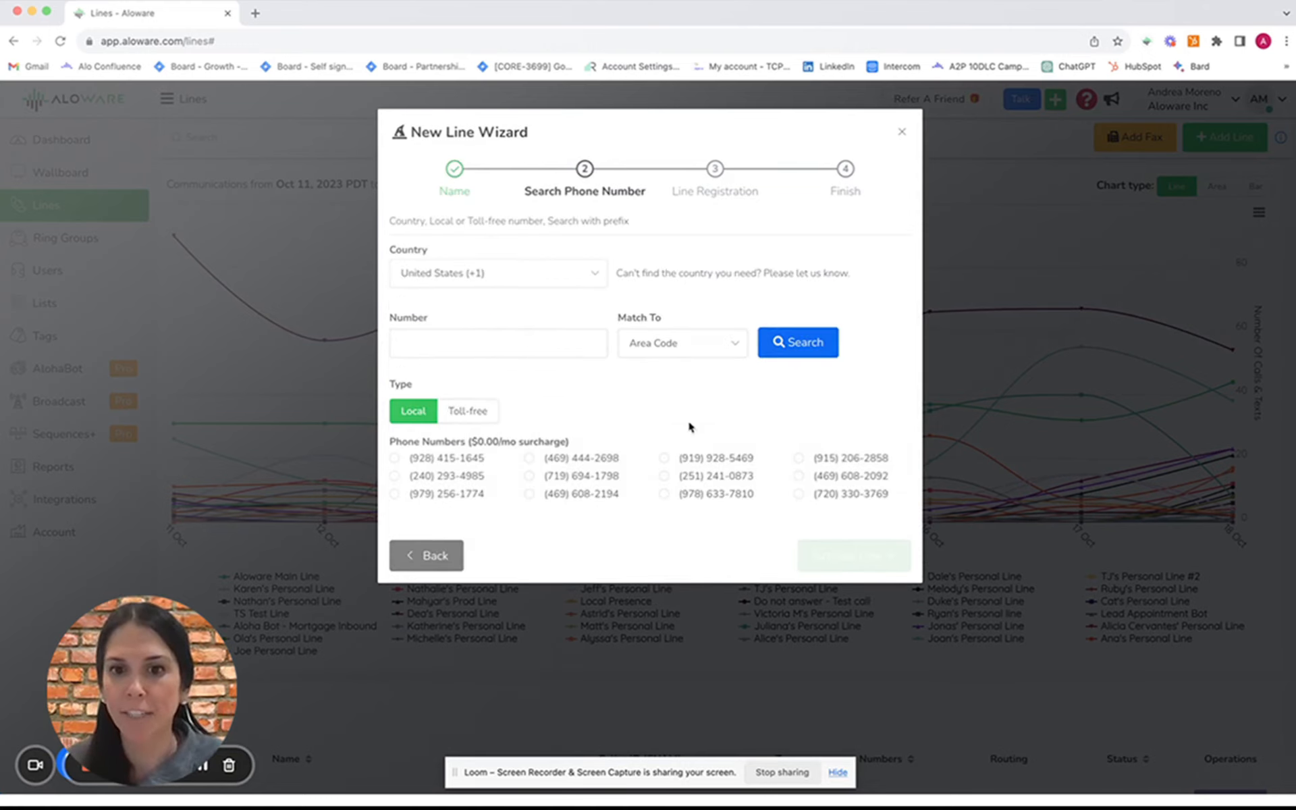
pyautogui.click(681, 343)
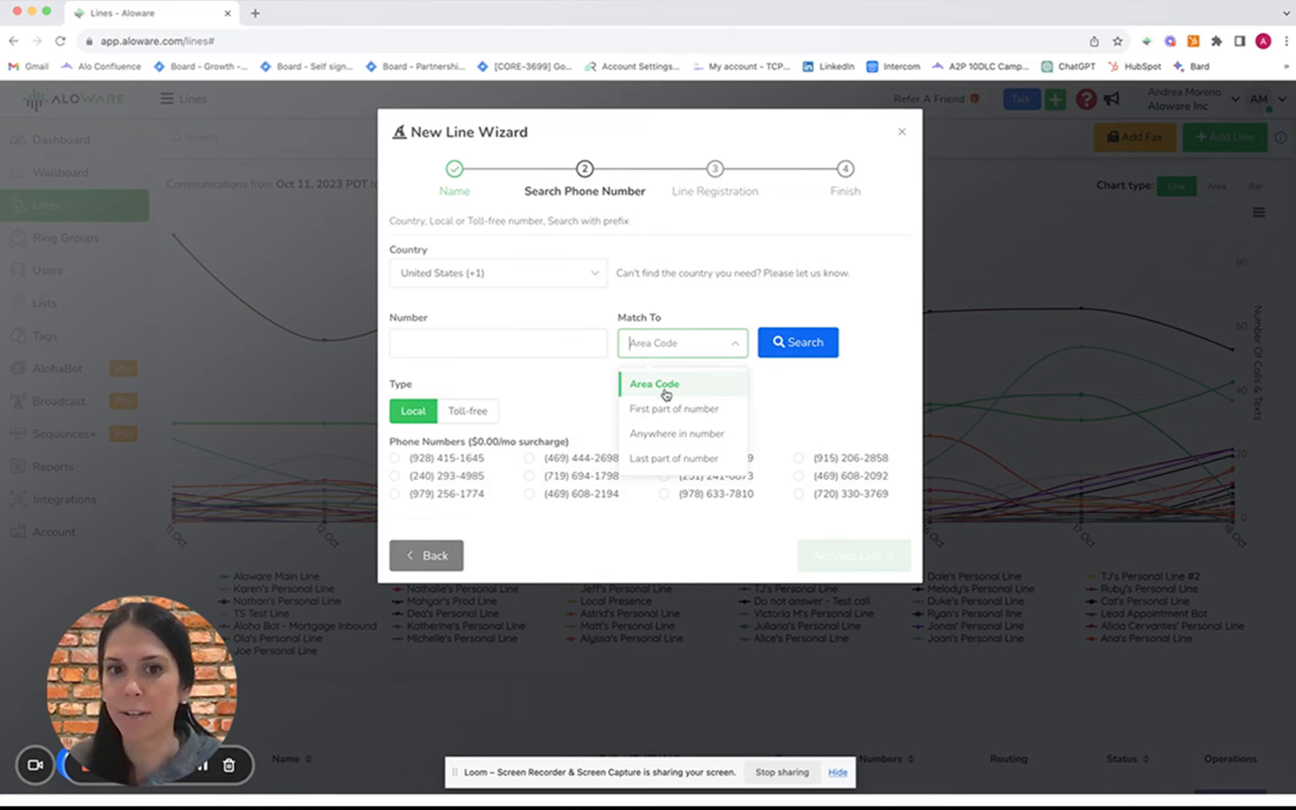
pyautogui.click(498, 342)
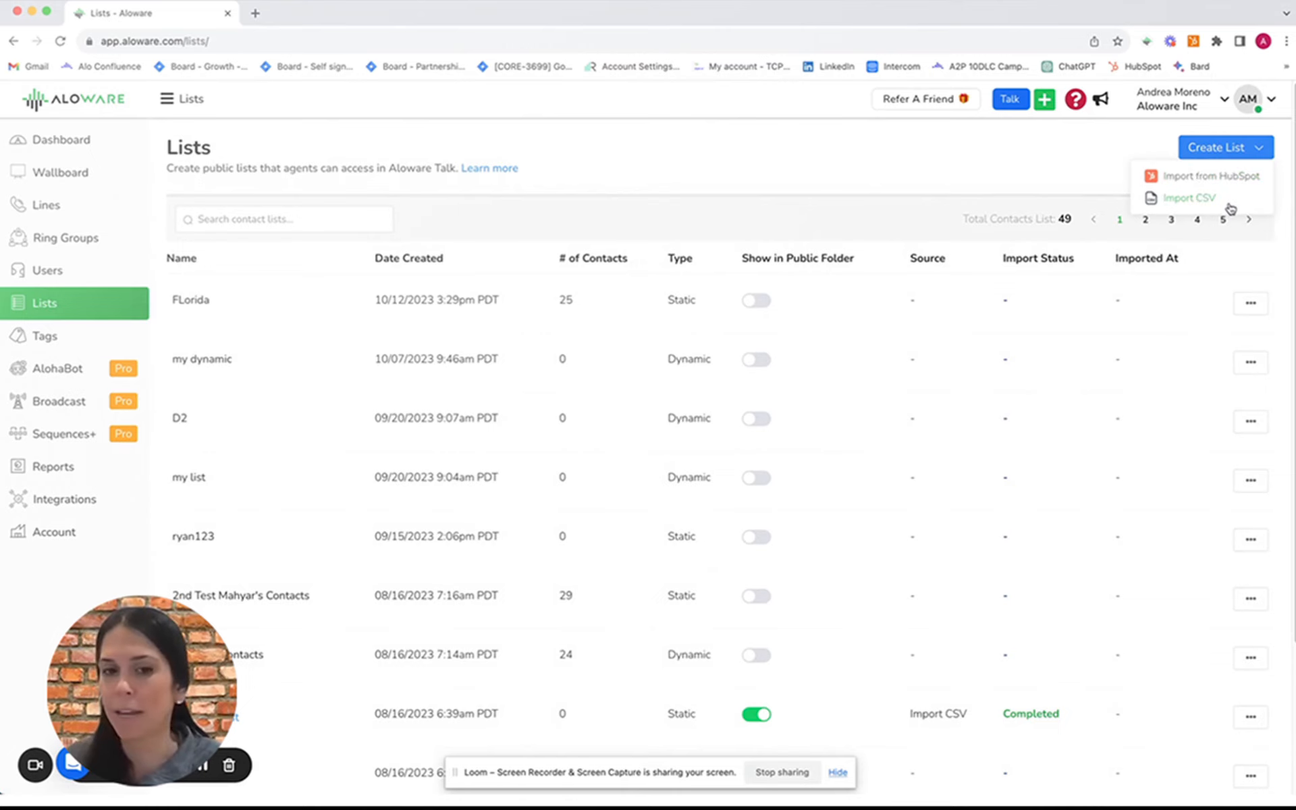
# Step: Show the Ring Groups page with its call-and-text chart and 13 existing groups
pyautogui.click(1187, 197)
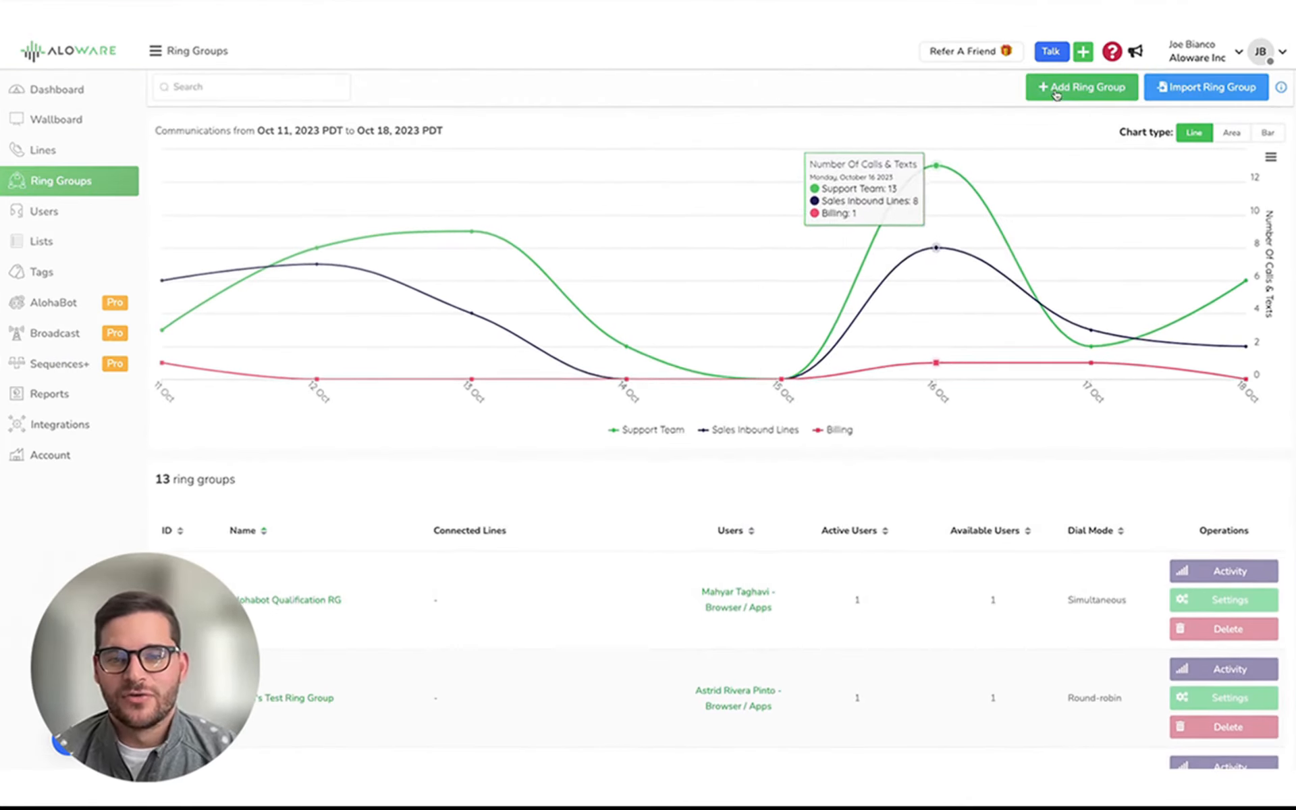
# Step: Preview the Add Ring Group and New Bulk Message forms, then visit Sequences and the Dashboard
pyautogui.click(1079, 86)
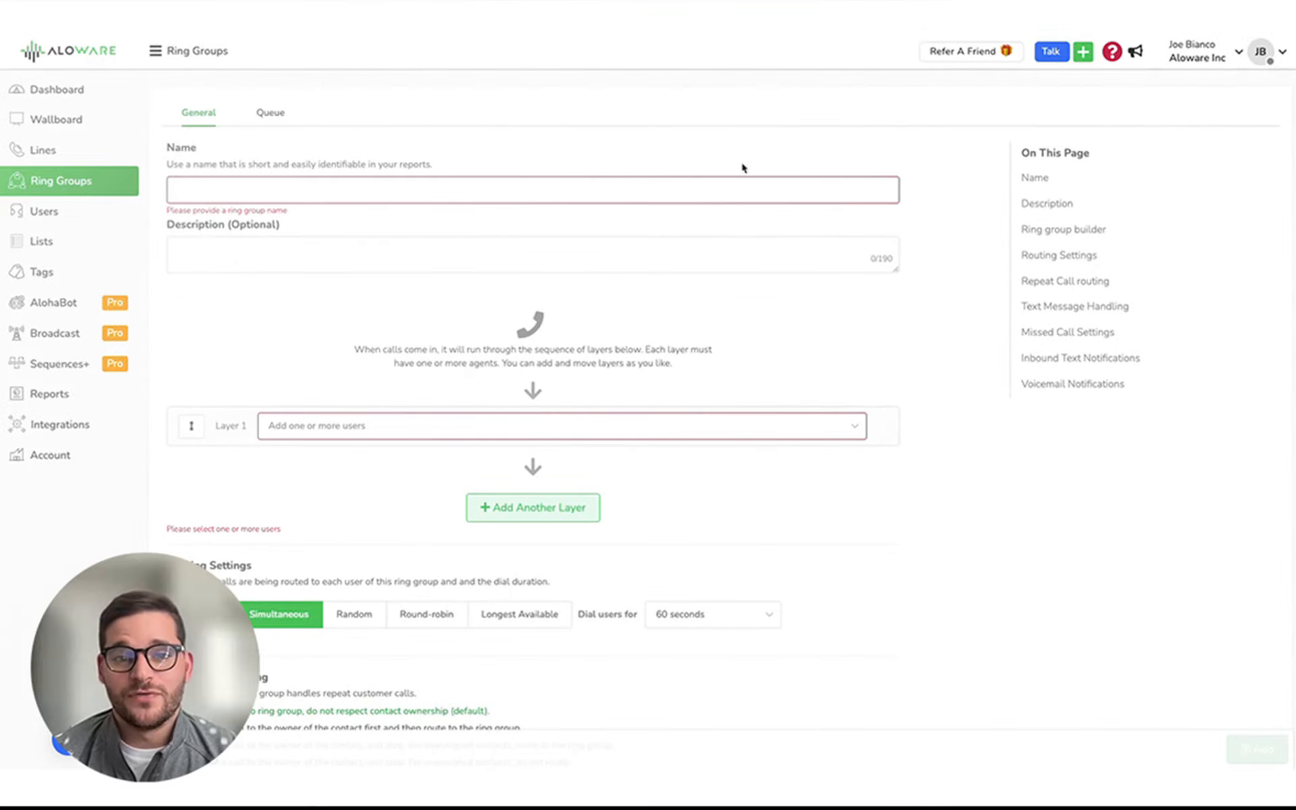
pyautogui.scroll(-3)
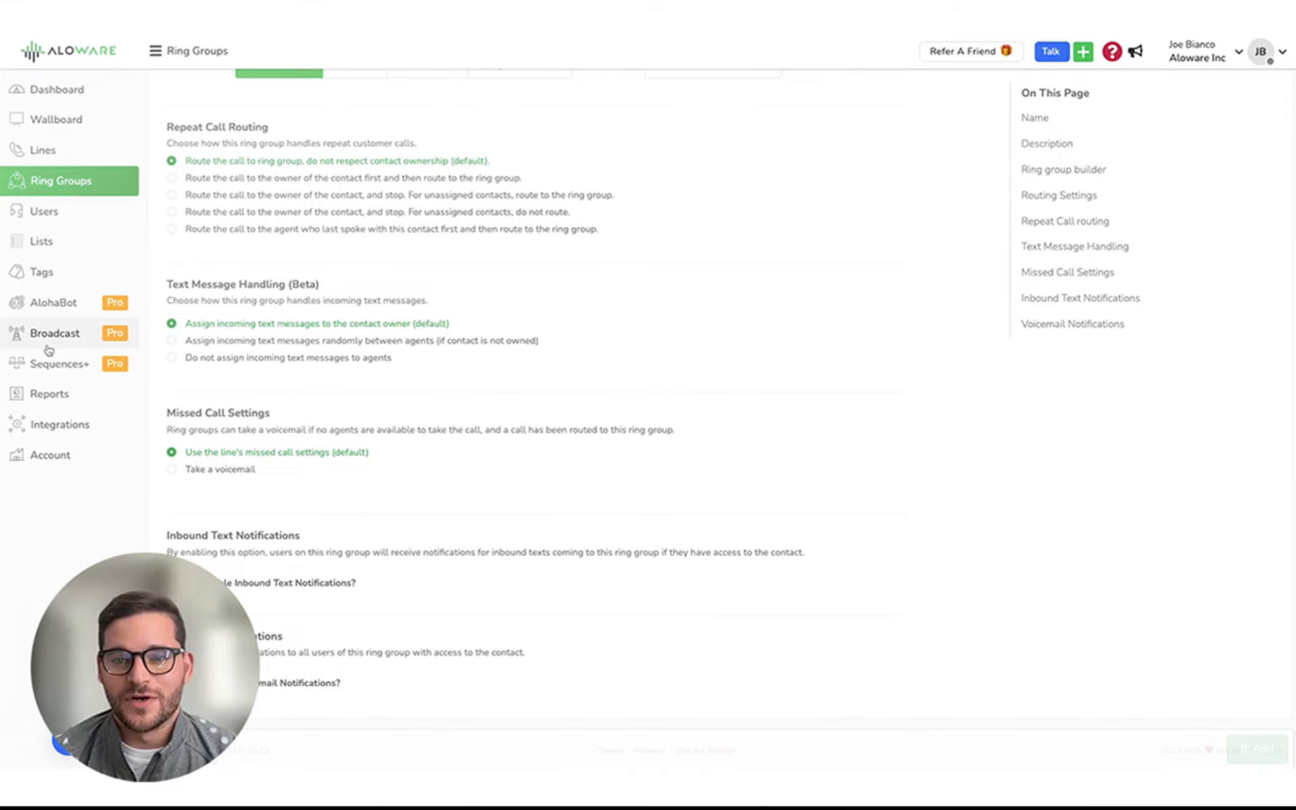
pyautogui.click(55, 333)
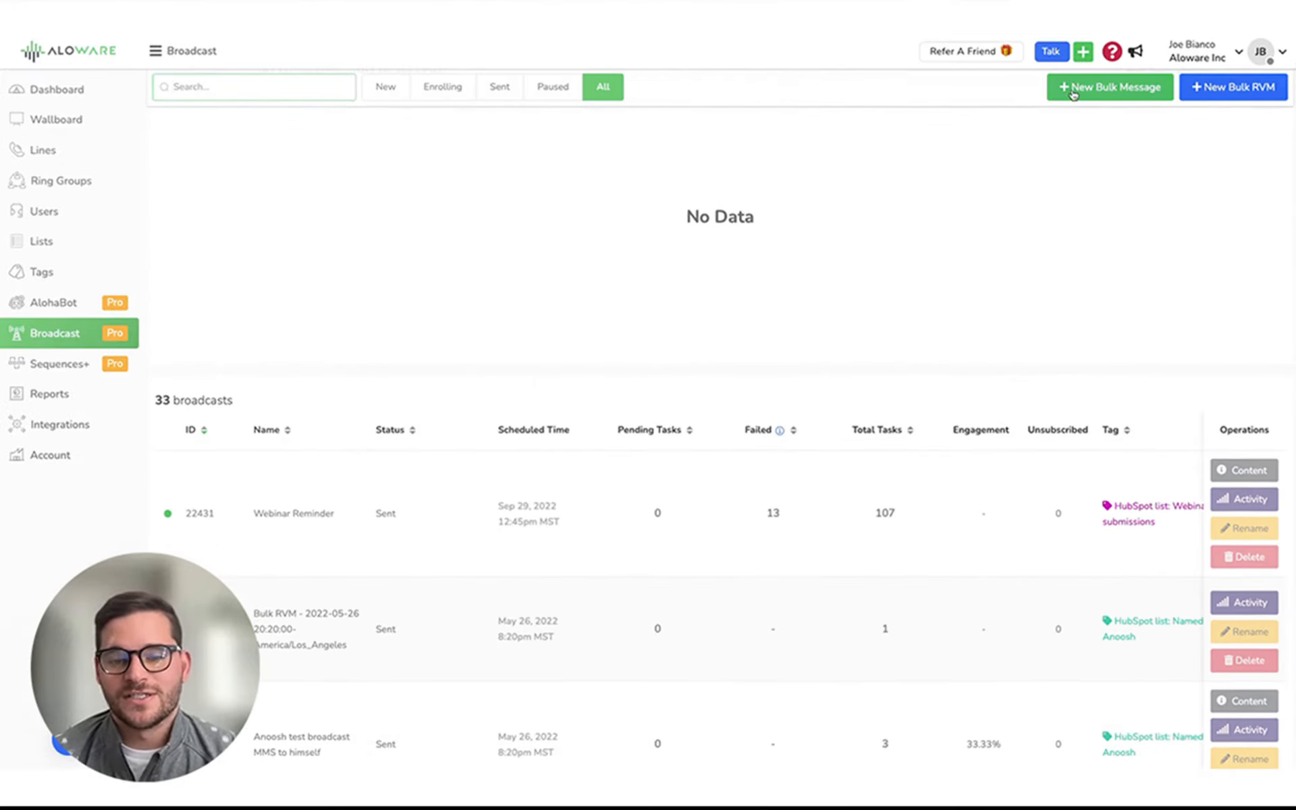
pyautogui.click(1109, 87)
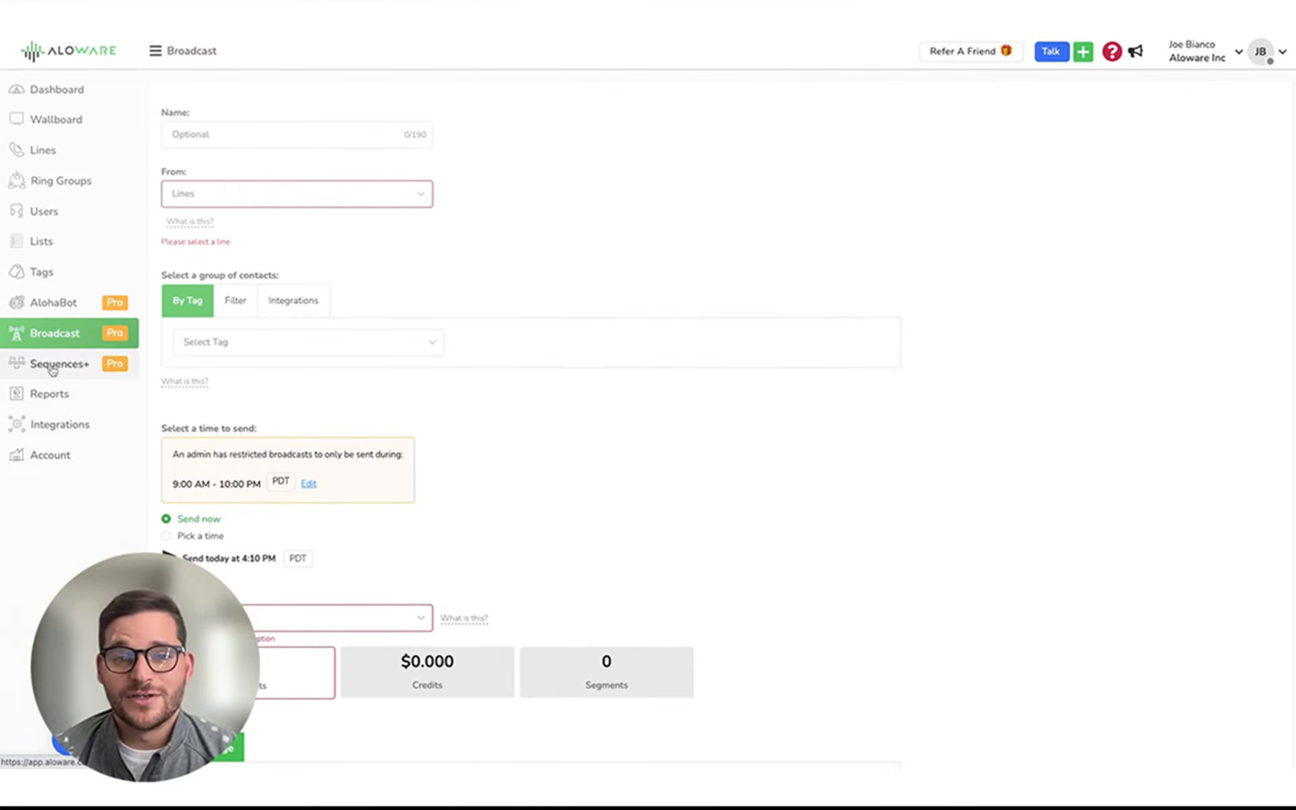
pyautogui.click(60, 364)
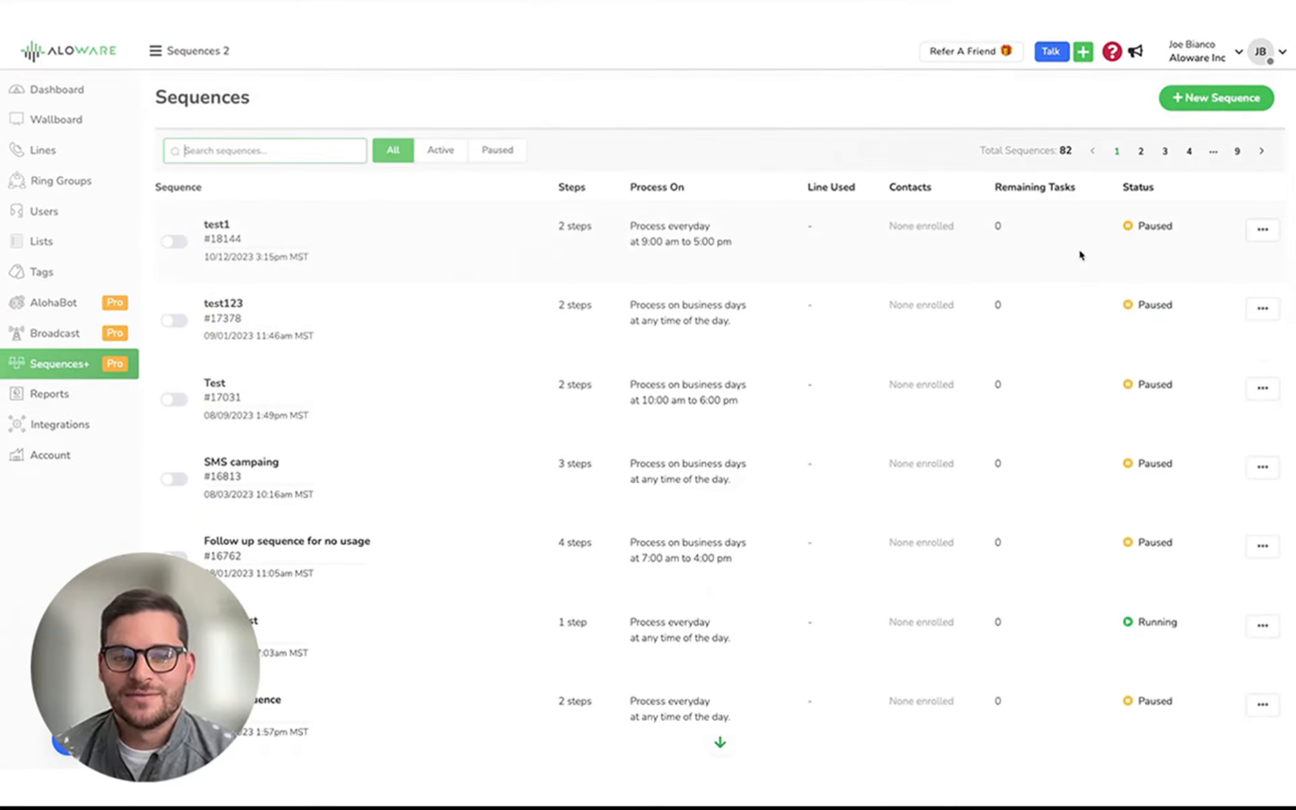
pyautogui.click(56, 89)
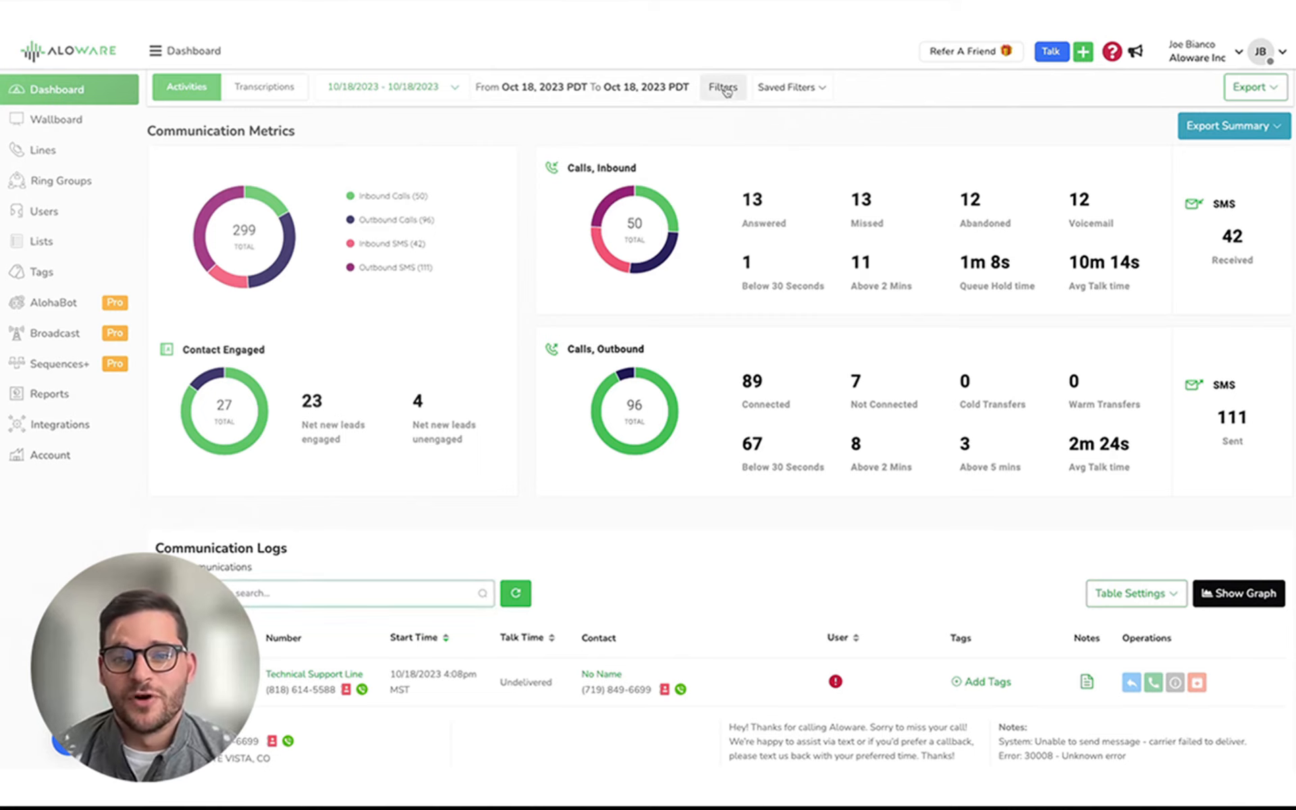
# Step: Open the Dashboard filters for the October 18, 2023 metrics, then return to Ring Groups
pyautogui.click(721, 87)
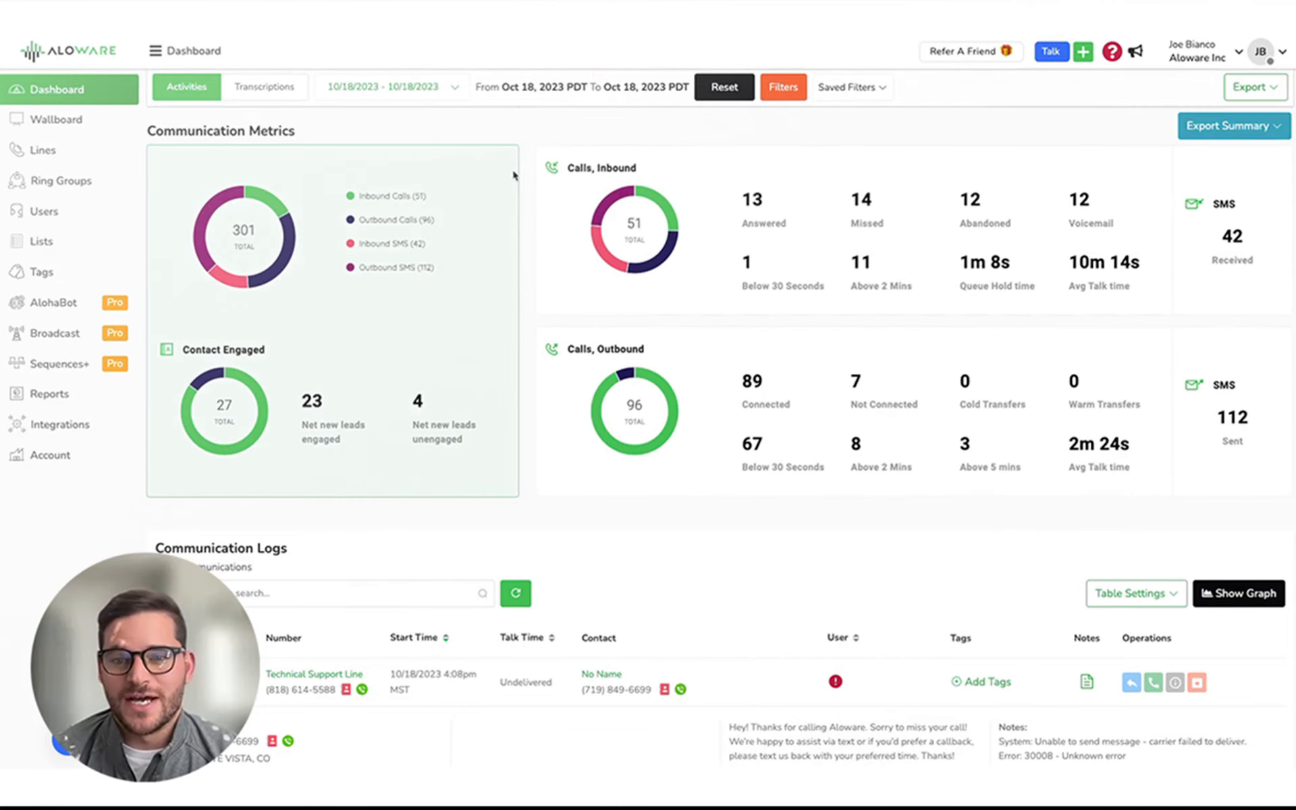
pyautogui.moveTo(57, 181)
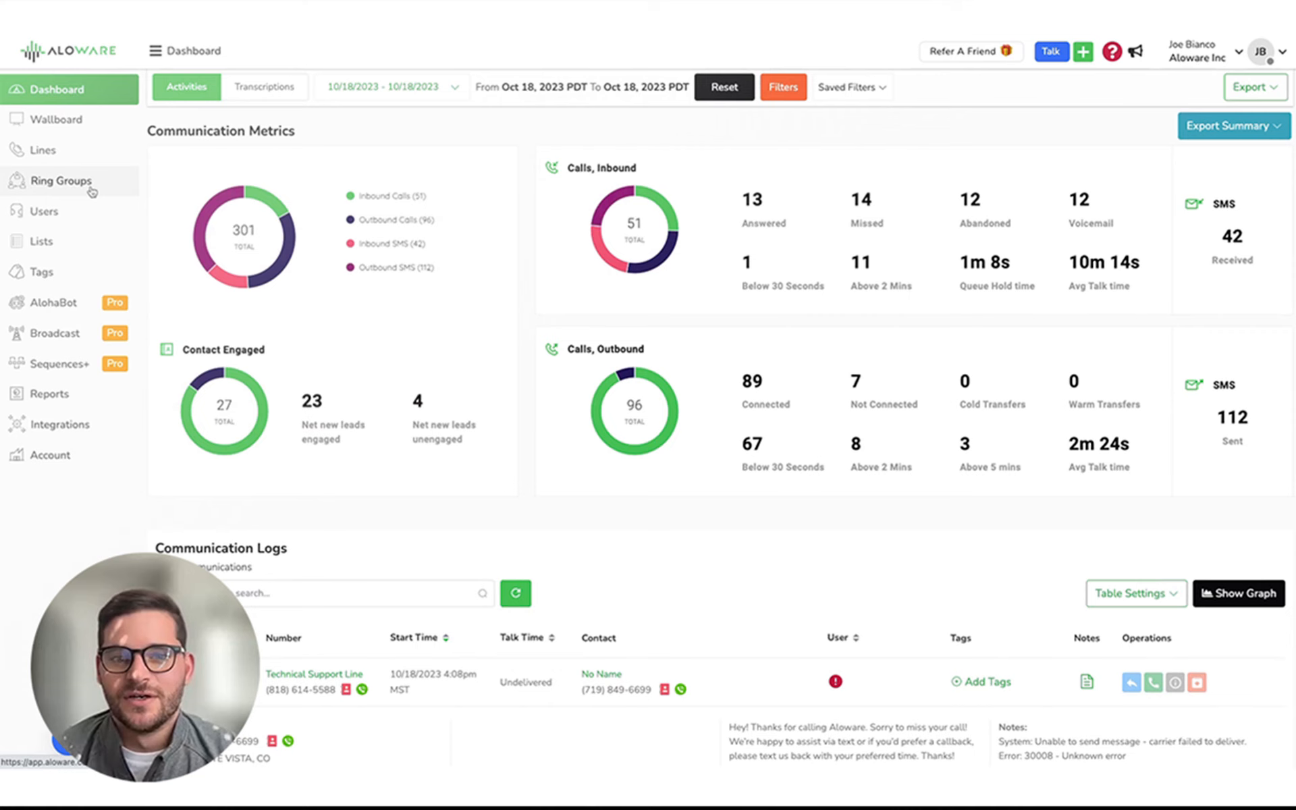
pyautogui.click(55, 119)
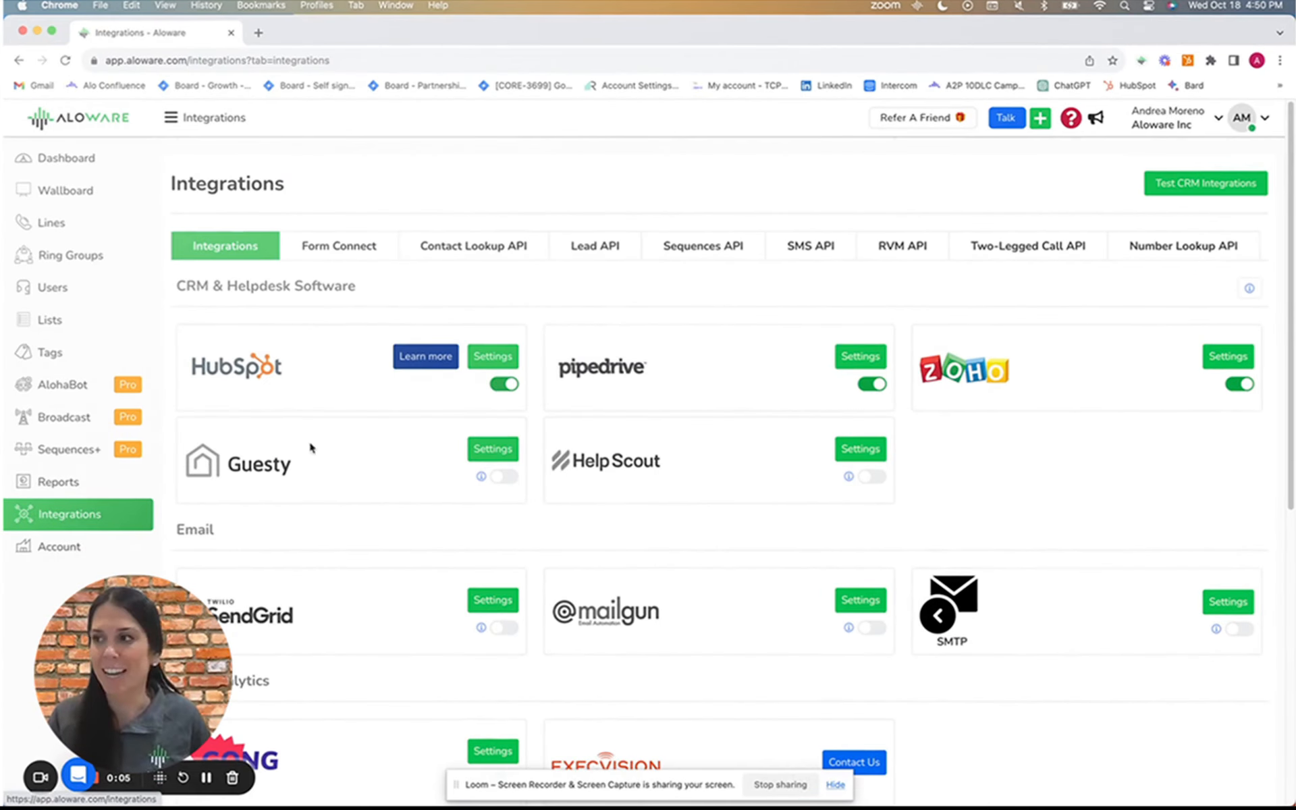
pyautogui.moveTo(601, 323)
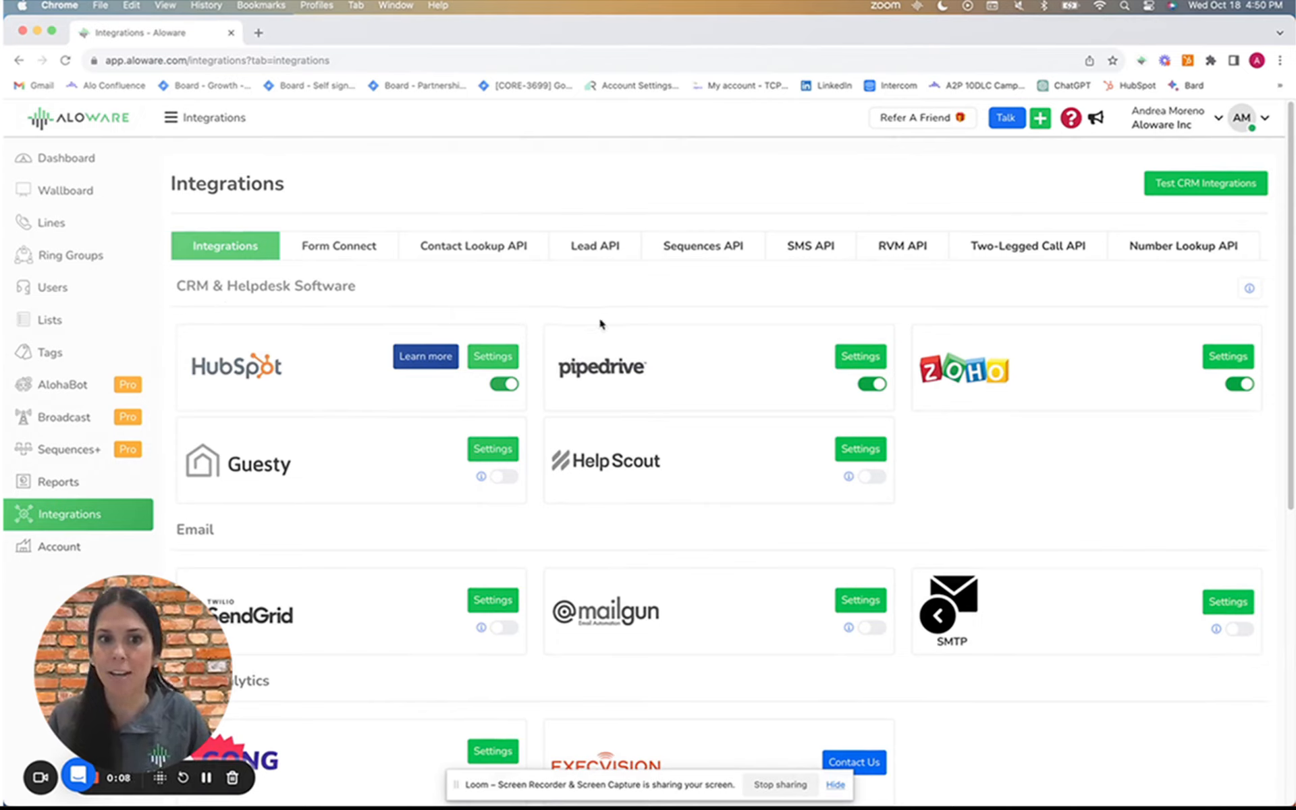
pyautogui.moveTo(1271, 472)
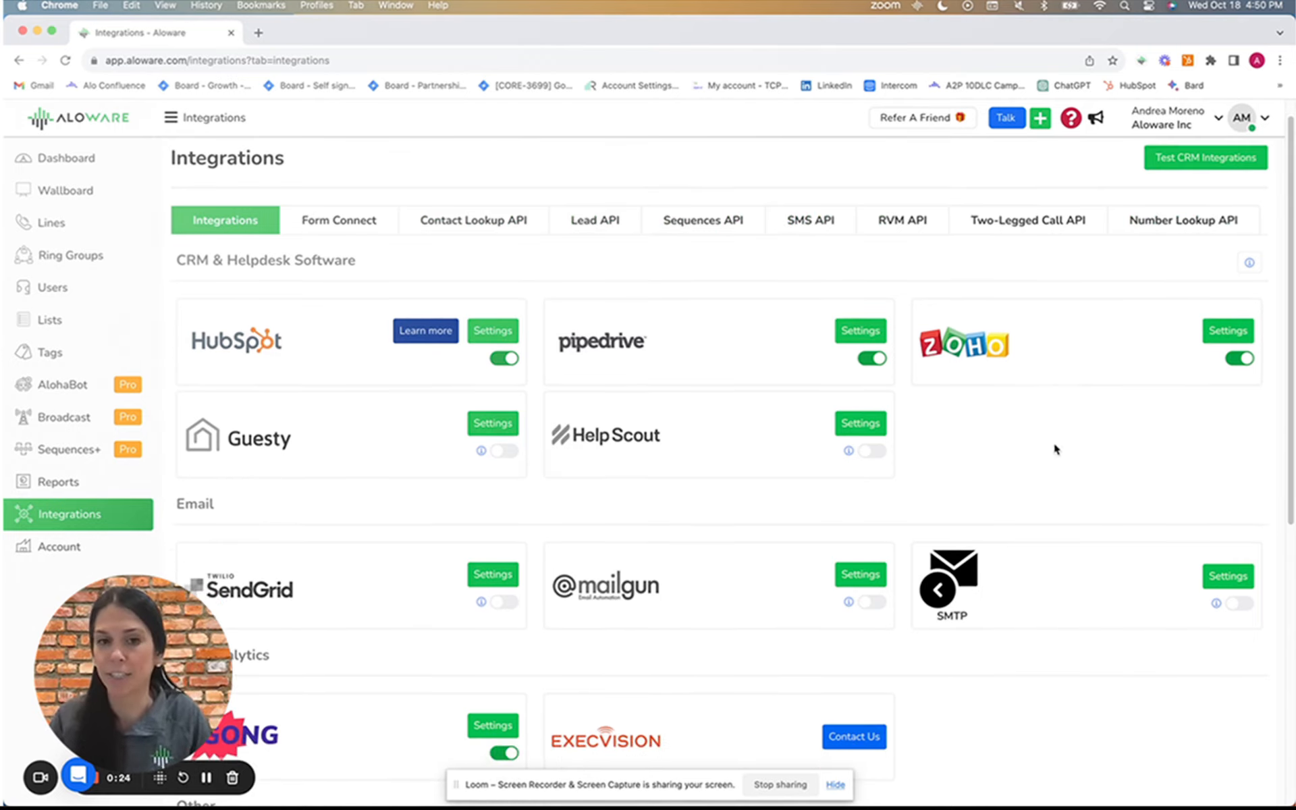
pyautogui.scroll(-3)
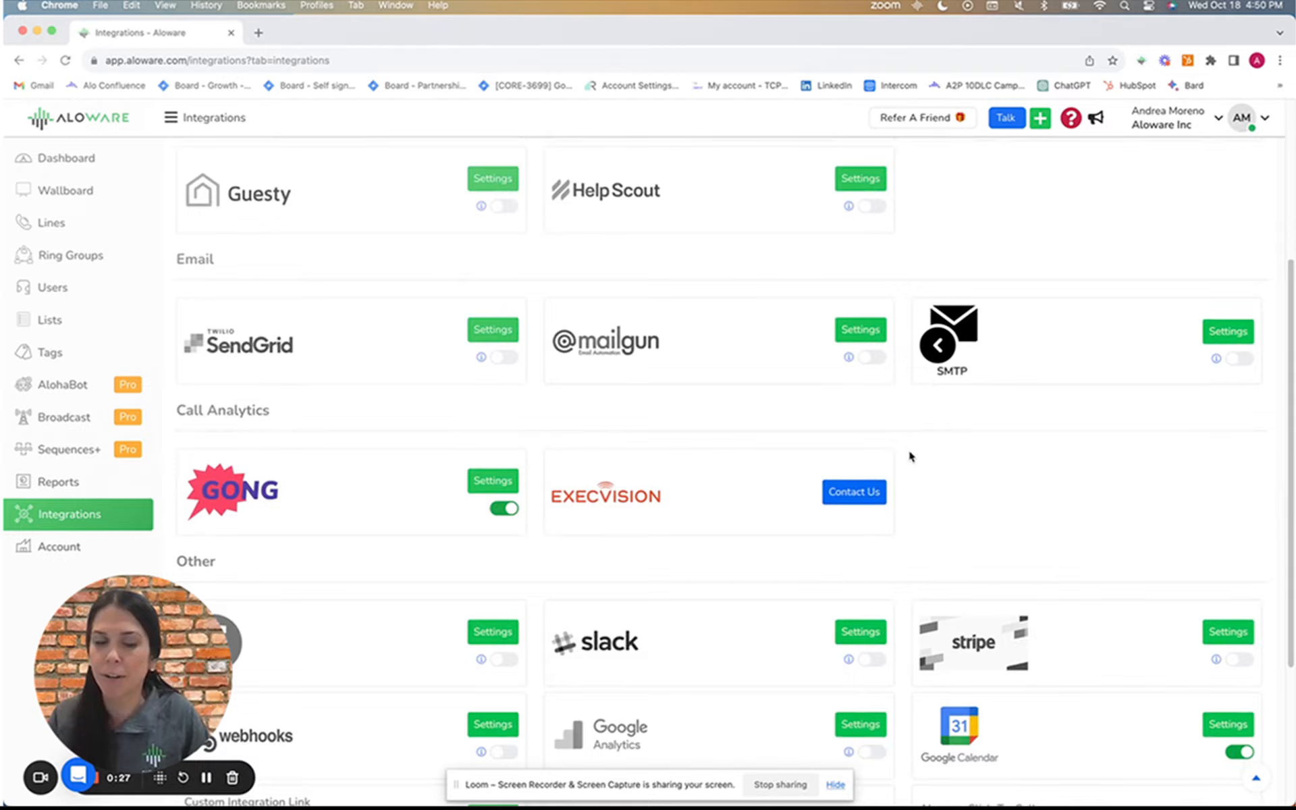
pyautogui.scroll(-3)
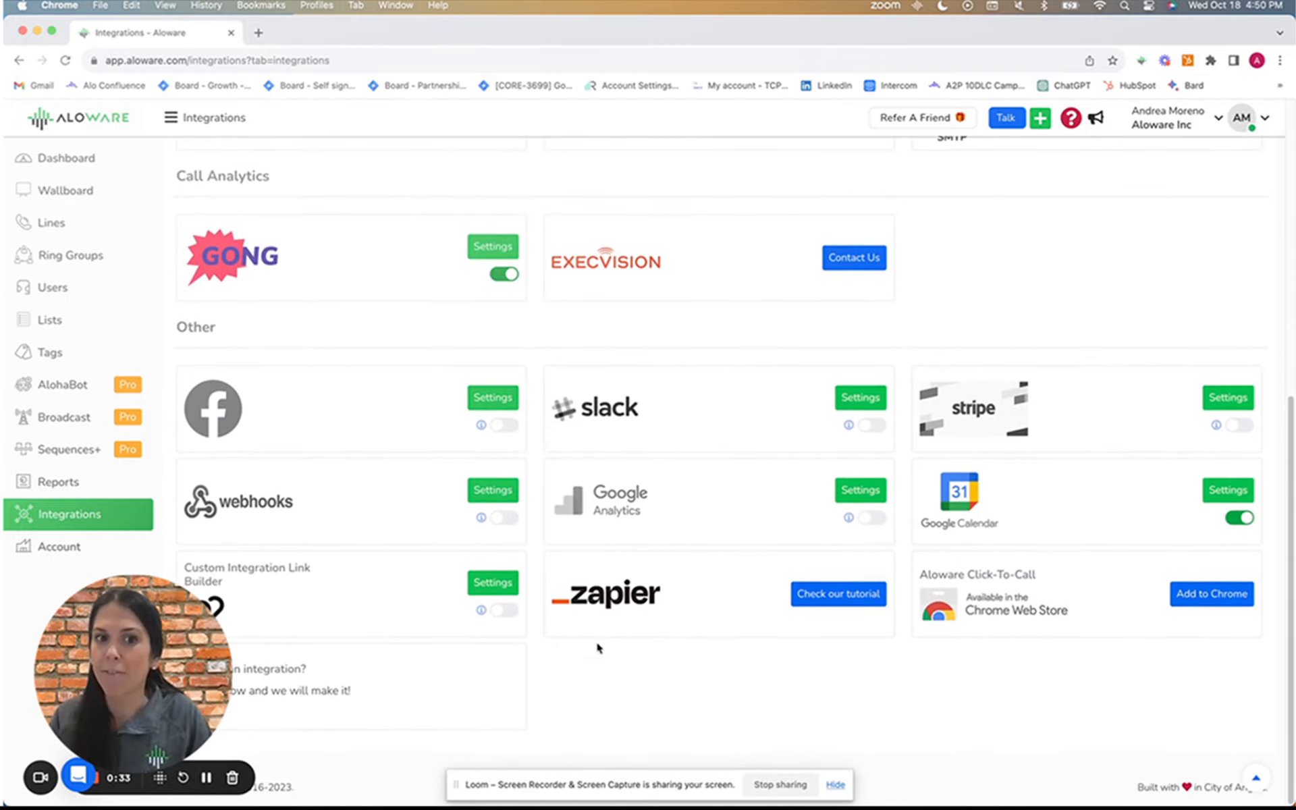